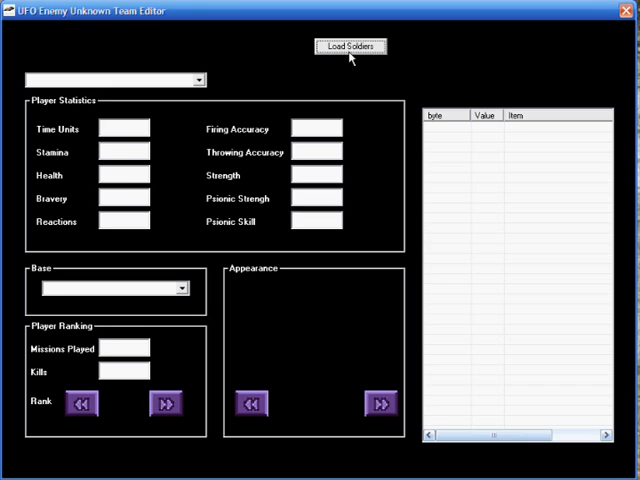
mouse_move(350, 52)
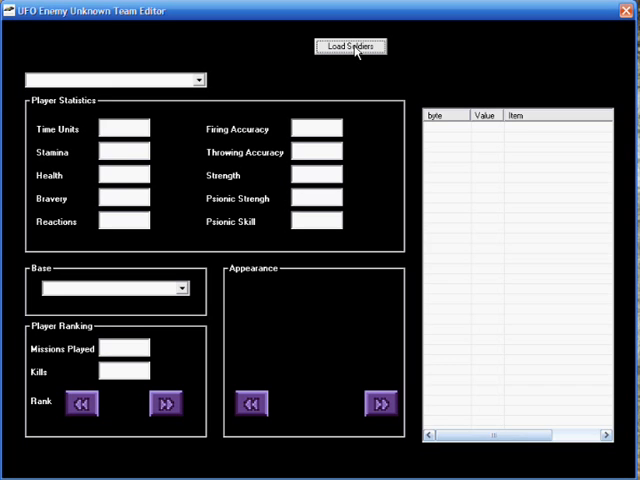
- Load the saved soldiers to show Gaston Gressier's stats, rank and appearance in the editor
left_click(350, 46)
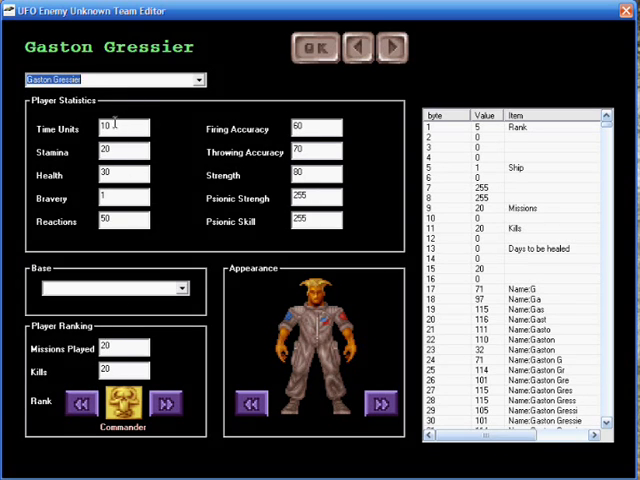
mouse_move(117, 215)
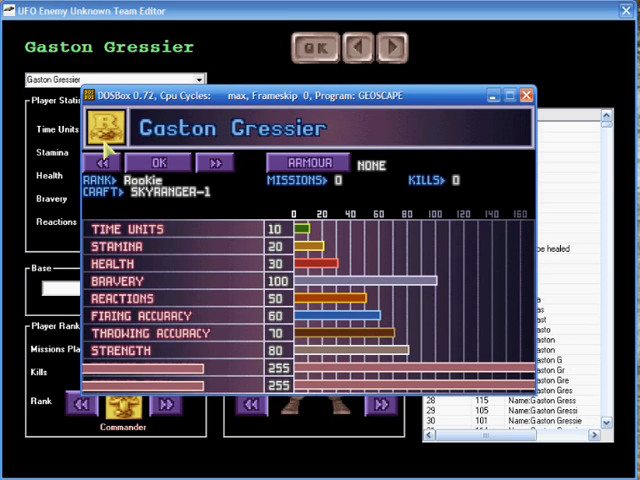
mouse_move(393, 335)
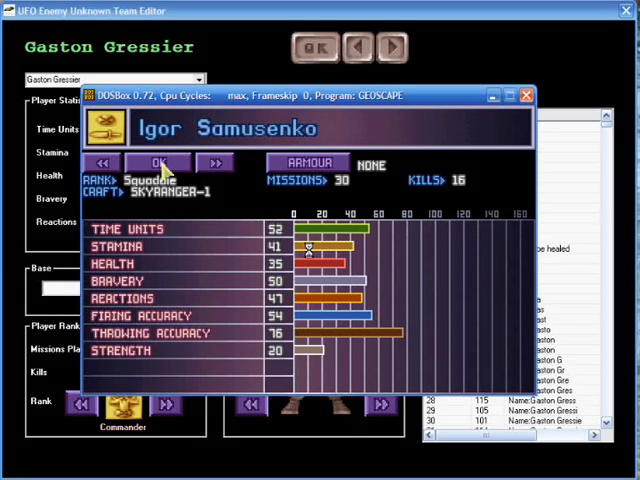
- After reviewing Gaston's Rookie record, return via soldier list and base to Geoscape options
left_click(166, 162)
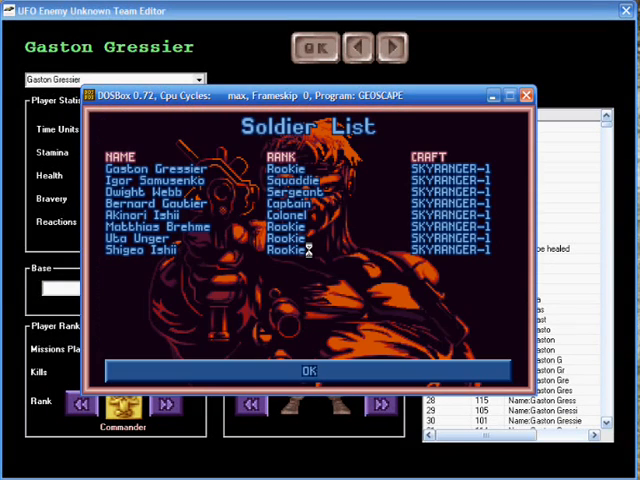
left_click(309, 370)
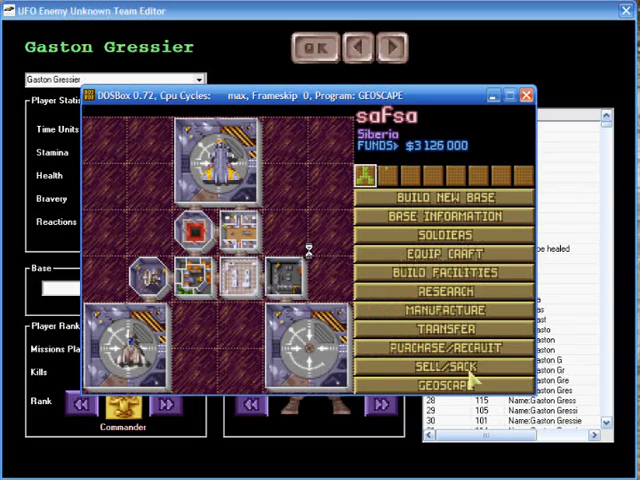
left_click(447, 383)
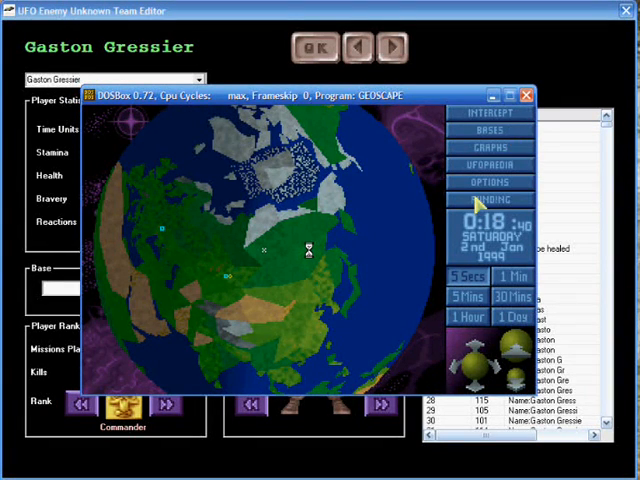
left_click(489, 181)
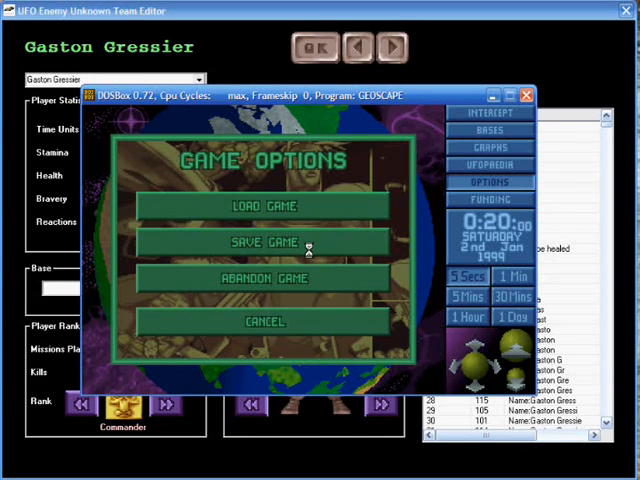
left_click(263, 206)
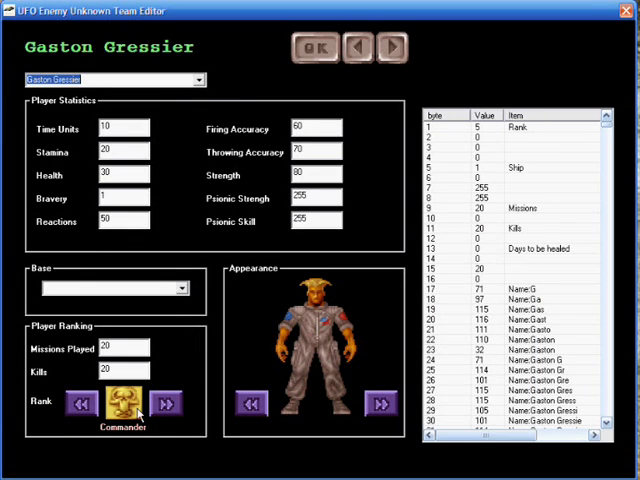
- Set Gaston's rank to Colonel and kills to 213, then save and confirm the record
left_click(315, 48)
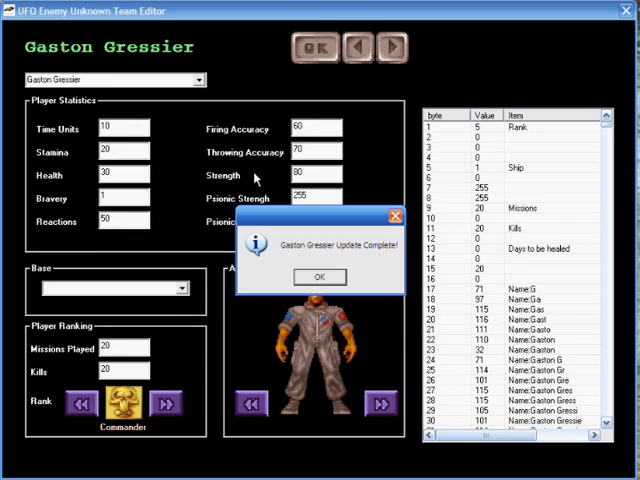
left_click(319, 277)
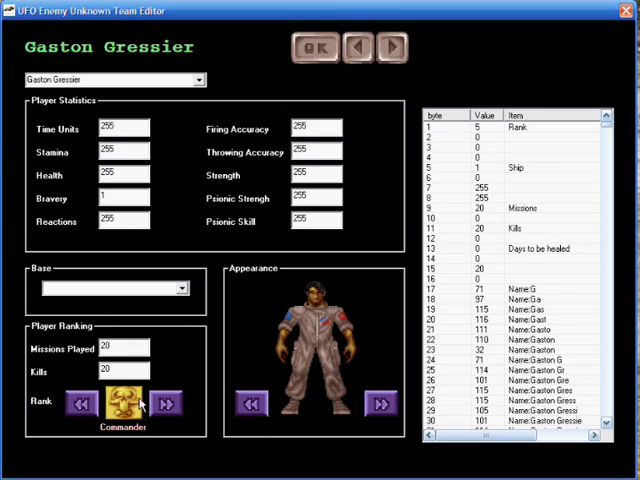
left_click(74, 404)
type("31")
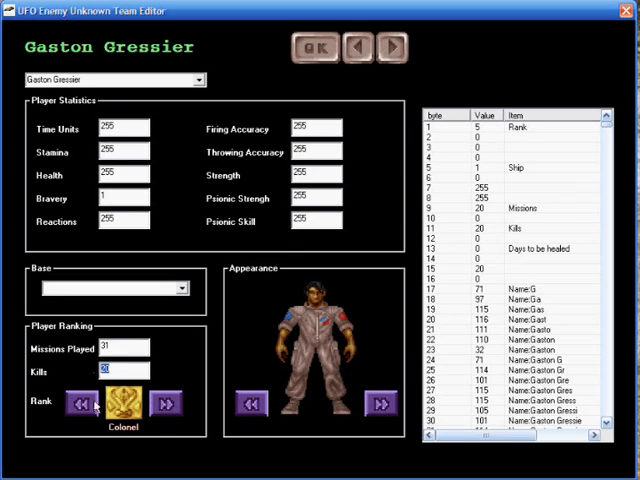
mouse_move(110, 443)
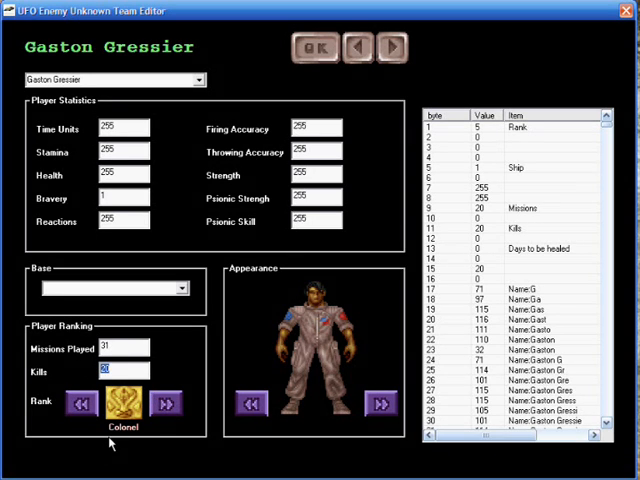
type("213")
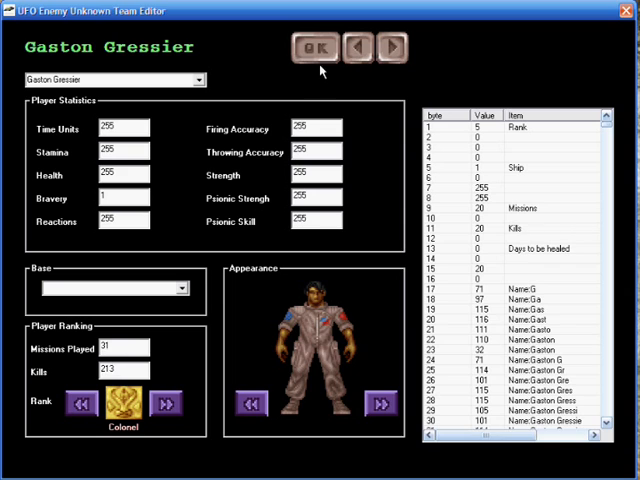
mouse_move(543, 140)
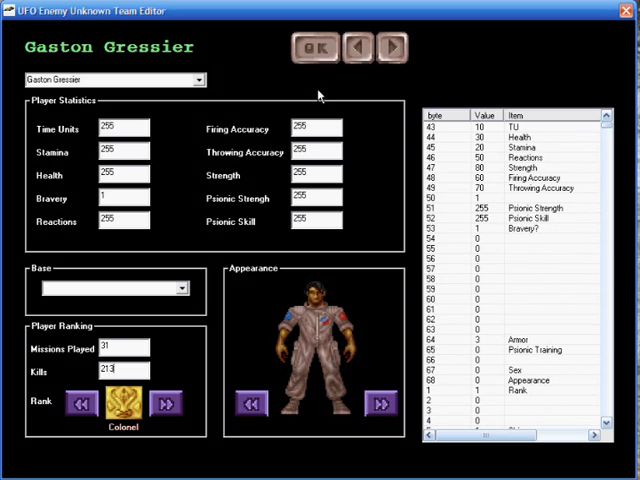
left_click(315, 47)
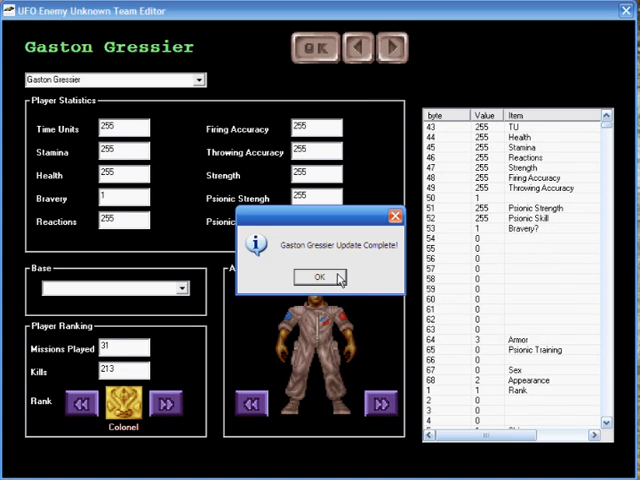
left_click(315, 278)
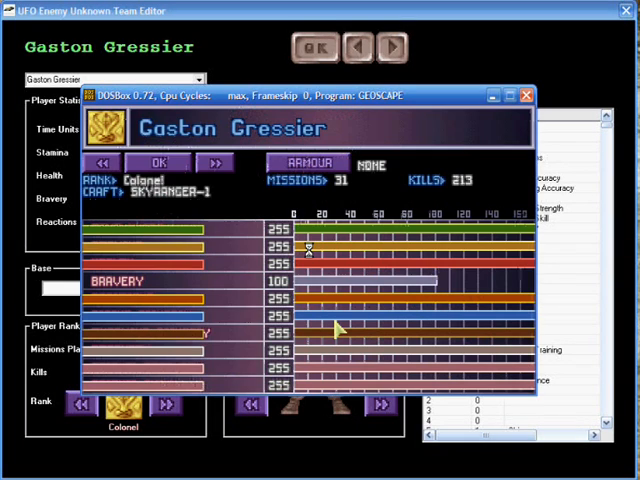
mouse_move(310, 250)
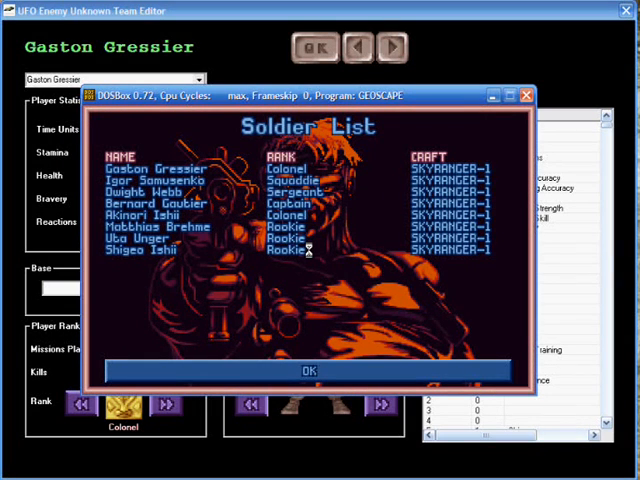
- Close the soldier list showing Gaston as Colonel and return to the base
left_click(309, 370)
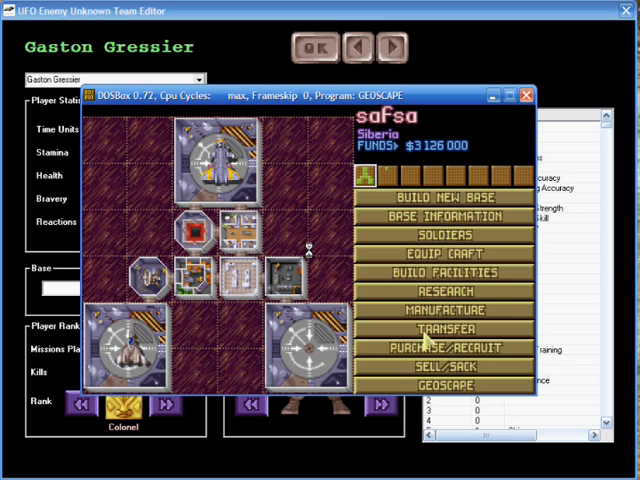
- Leave the base for the Geoscape, dismissing the monthly International Relations funding report
left_click(437, 328)
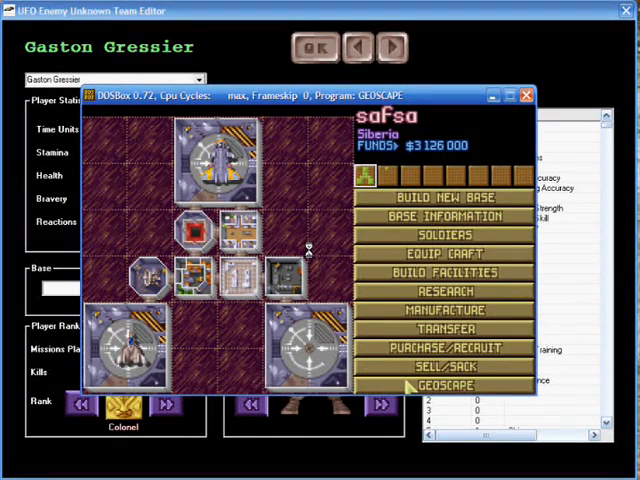
left_click(441, 385)
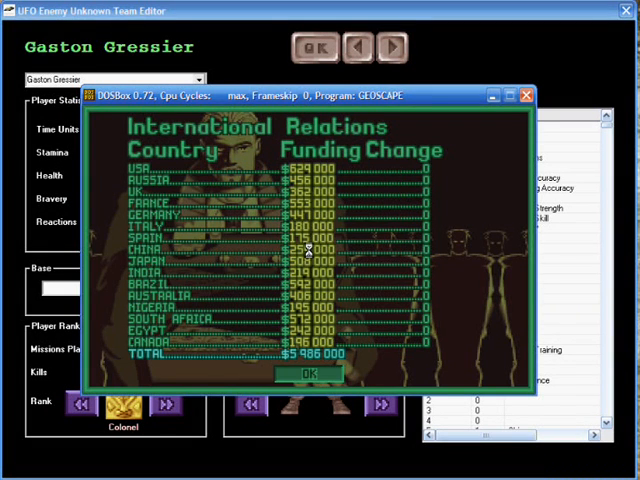
left_click(308, 374)
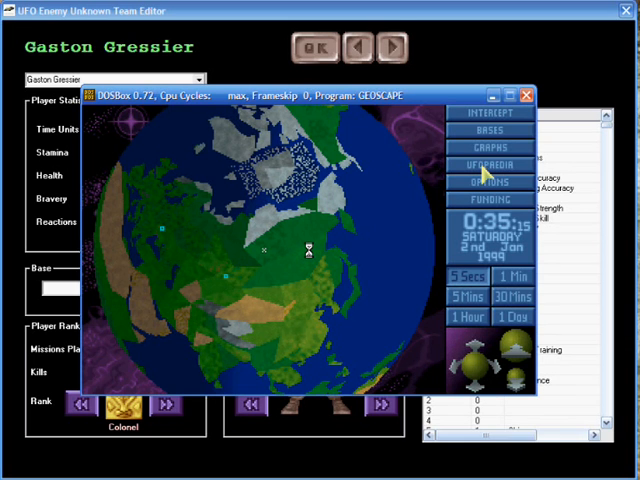
left_click(20, 473)
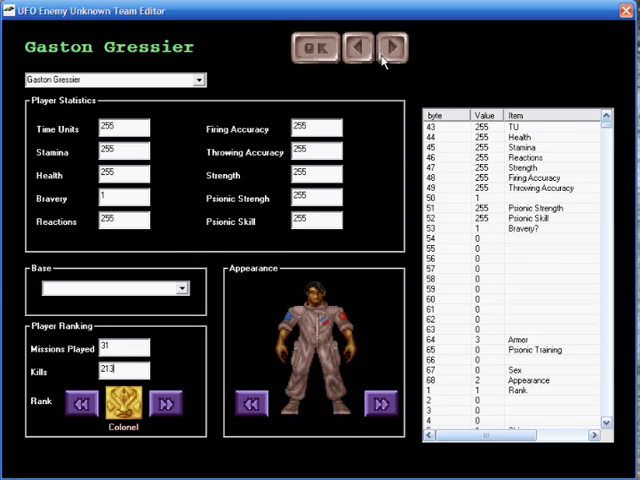
- Step past Dwight Webb and Matthias Brehme to the following soldier
left_click(391, 47)
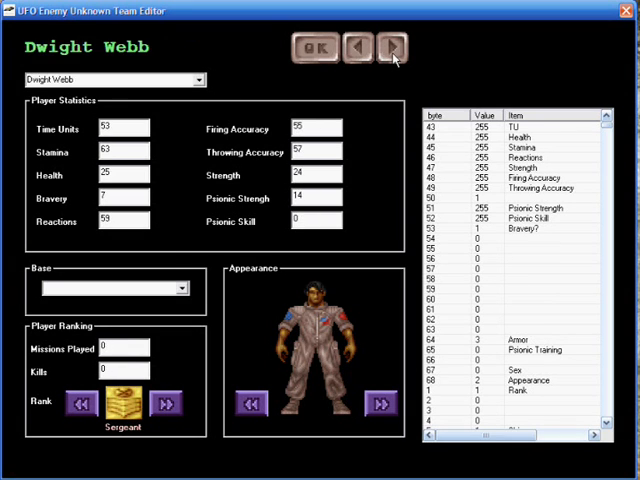
left_click(393, 47)
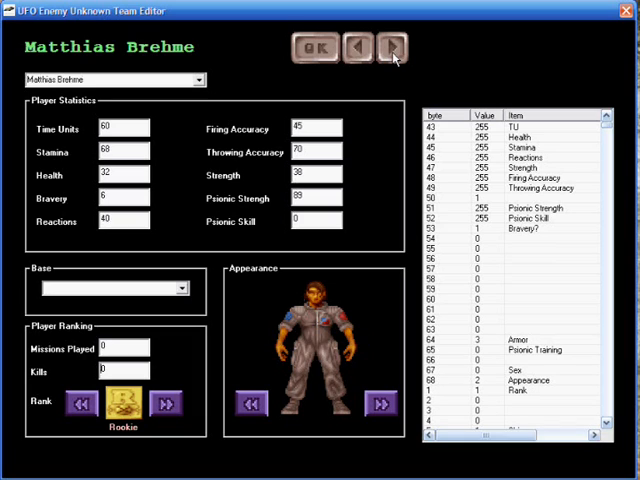
left_click(393, 47)
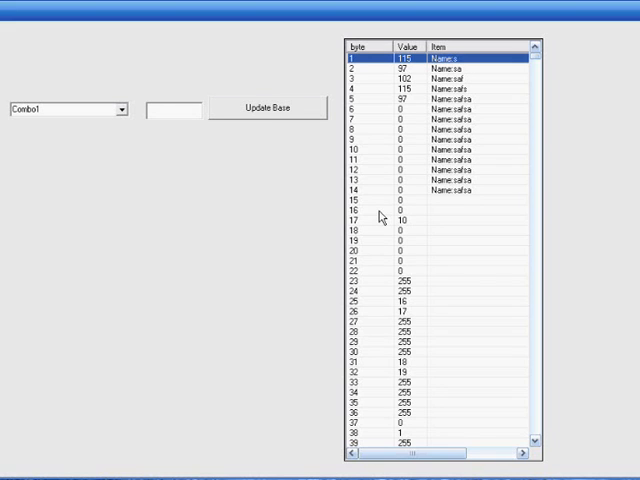
mouse_move(382, 8)
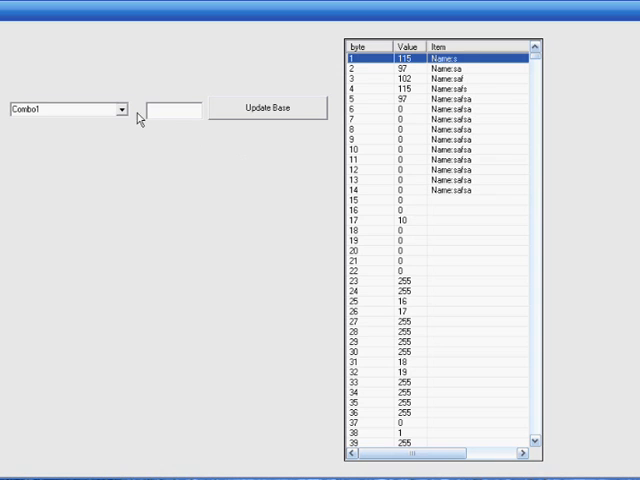
- Set the Fusion Ball Launcher stock to 100 and update the base data
left_click(119, 109)
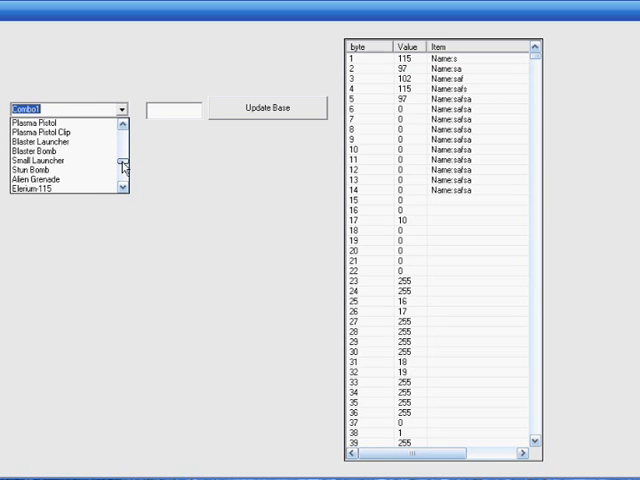
left_click(121, 185)
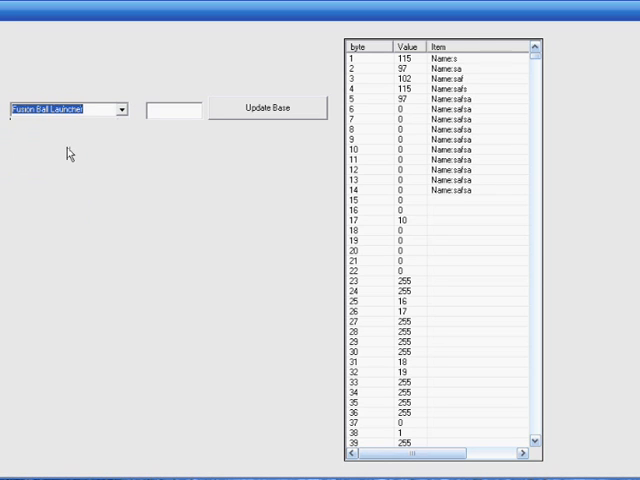
type("1")
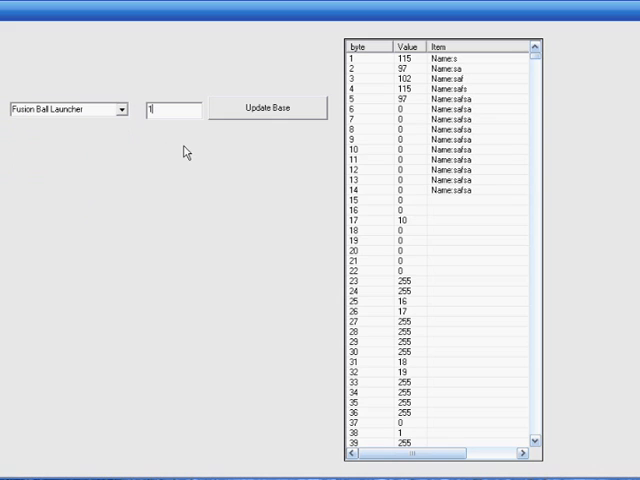
type("100")
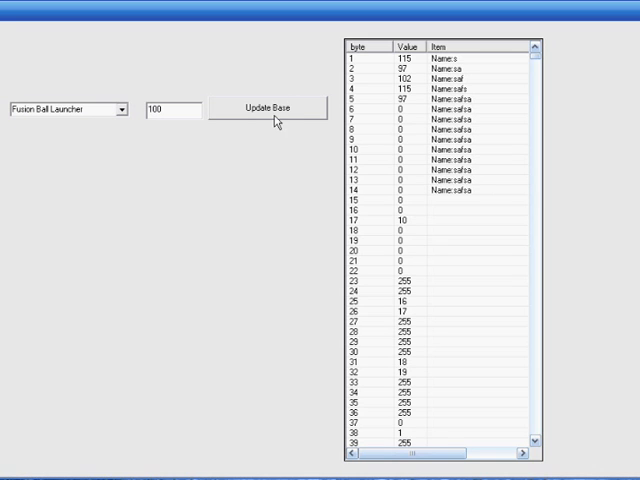
left_click(266, 107)
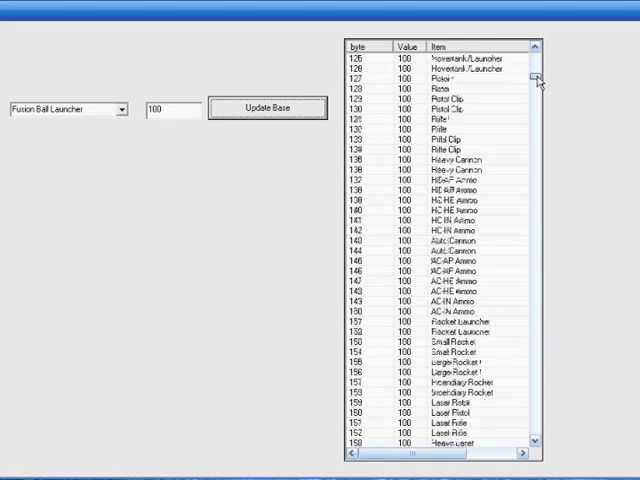
scroll("down", 3)
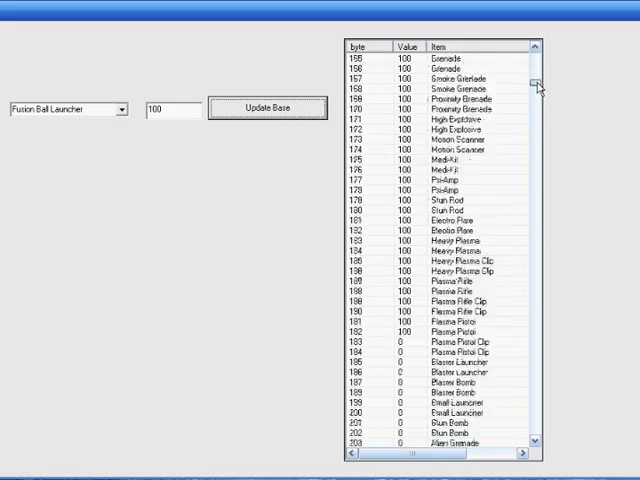
scroll("up", 3)
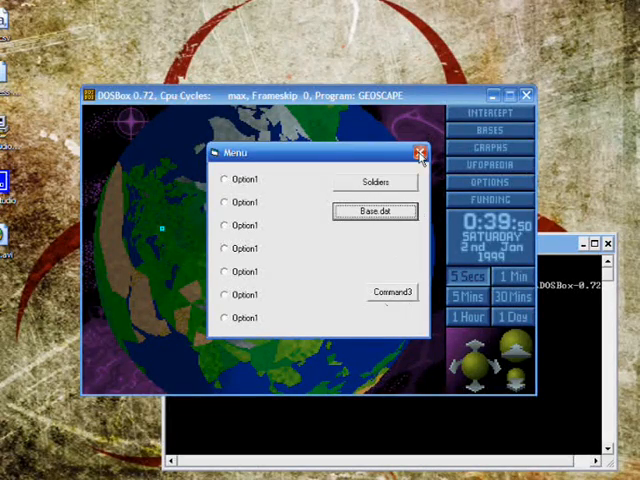
- Close the team editor's Menu window
left_click(414, 152)
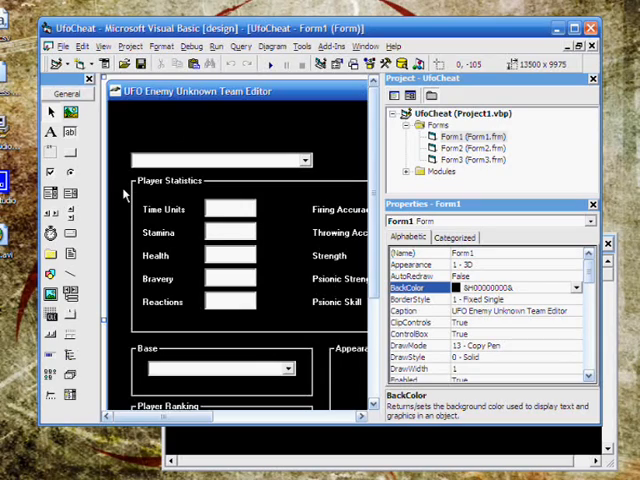
- Browse Form1's source code, then close the UfoCheat project
double_click(240, 250)
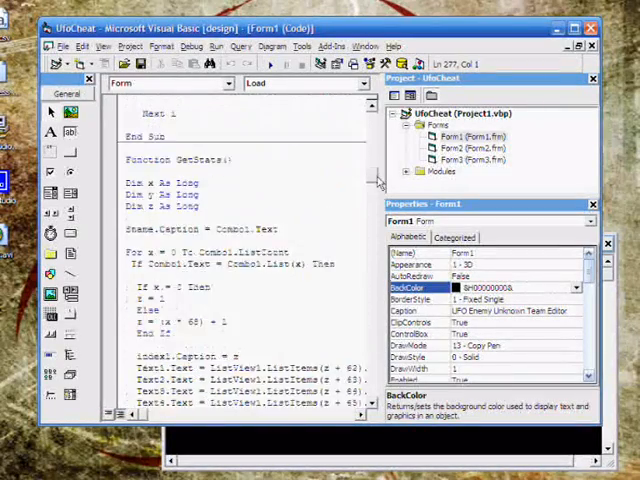
scroll("up", 3)
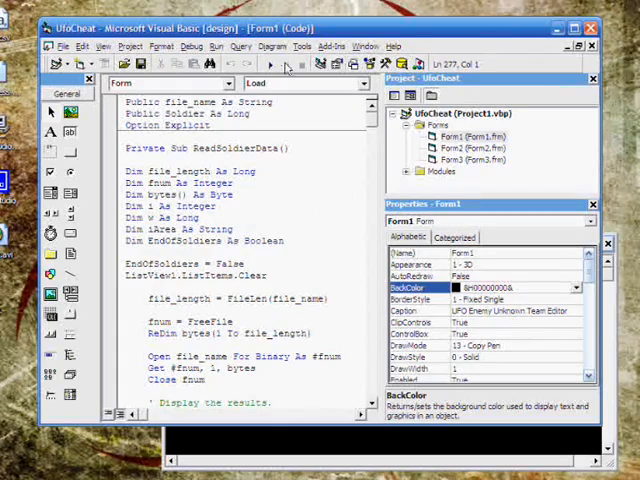
left_click(592, 28)
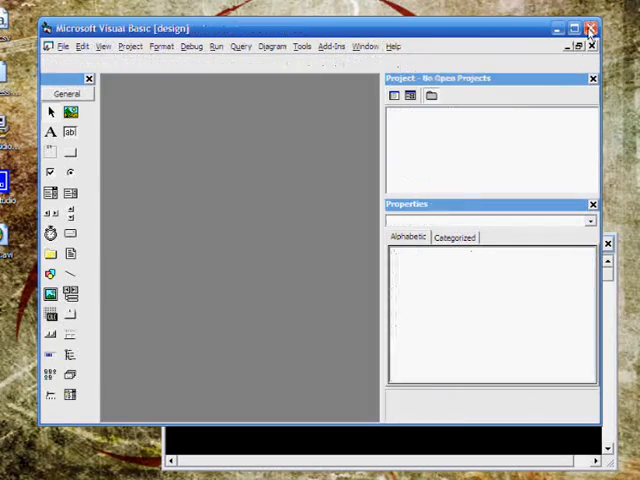